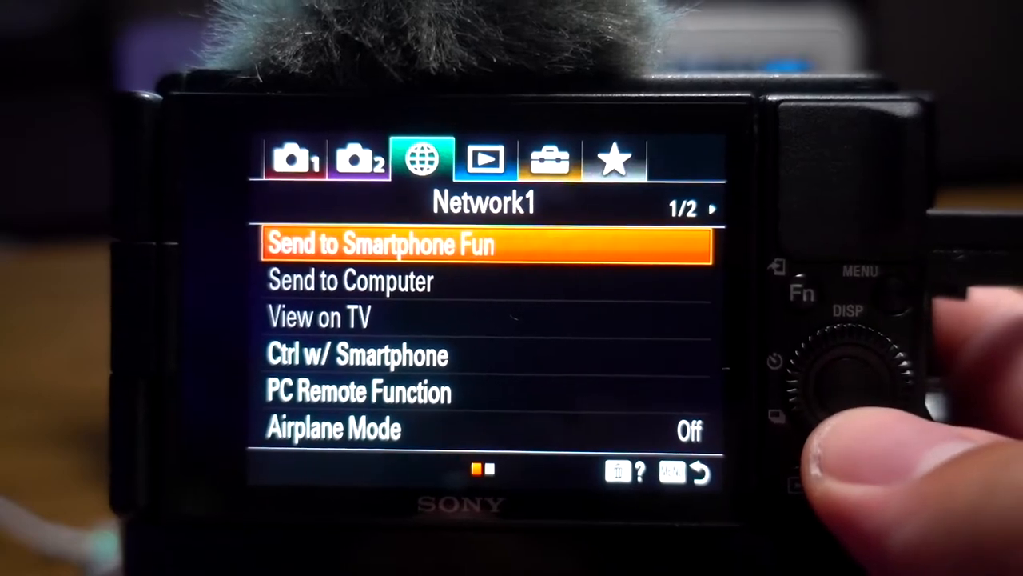
Step: Move down the Network1 menu toward the PC Remote Function option
{"action": "key", "text": "Down"}
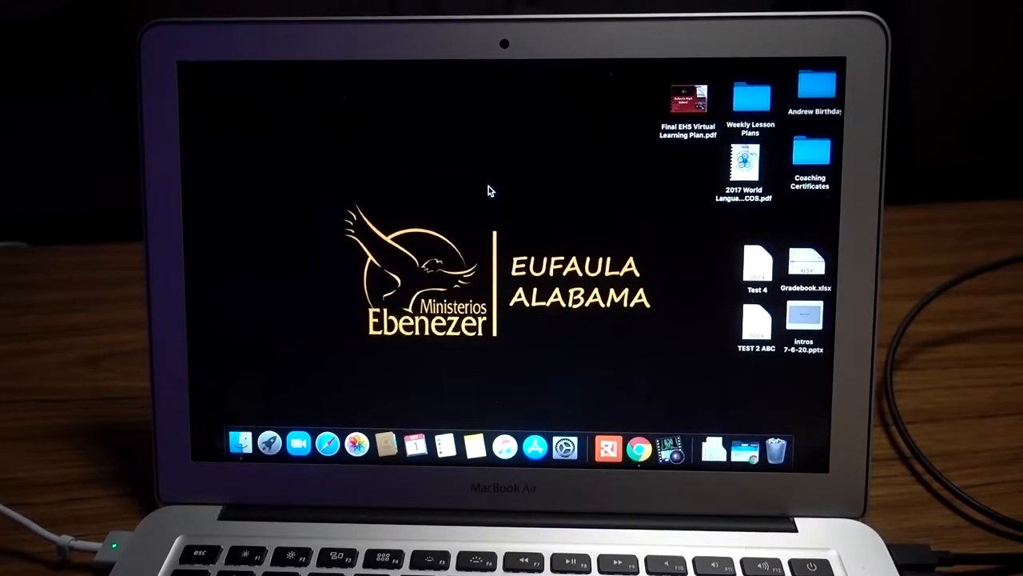
{"action": "mouse_move", "coordinate": [636, 446]}
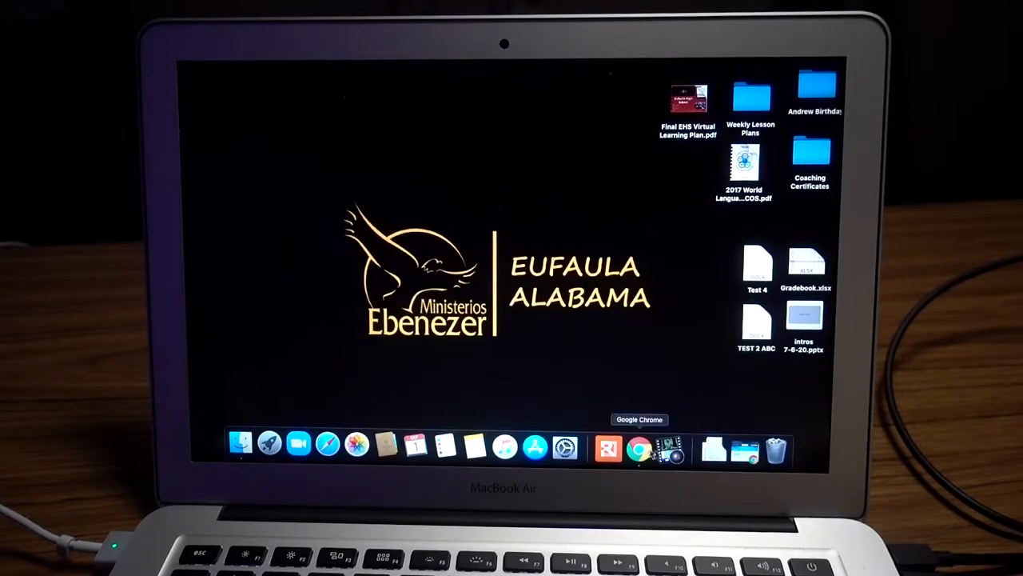
{"action": "left_click", "coordinate": [636, 444]}
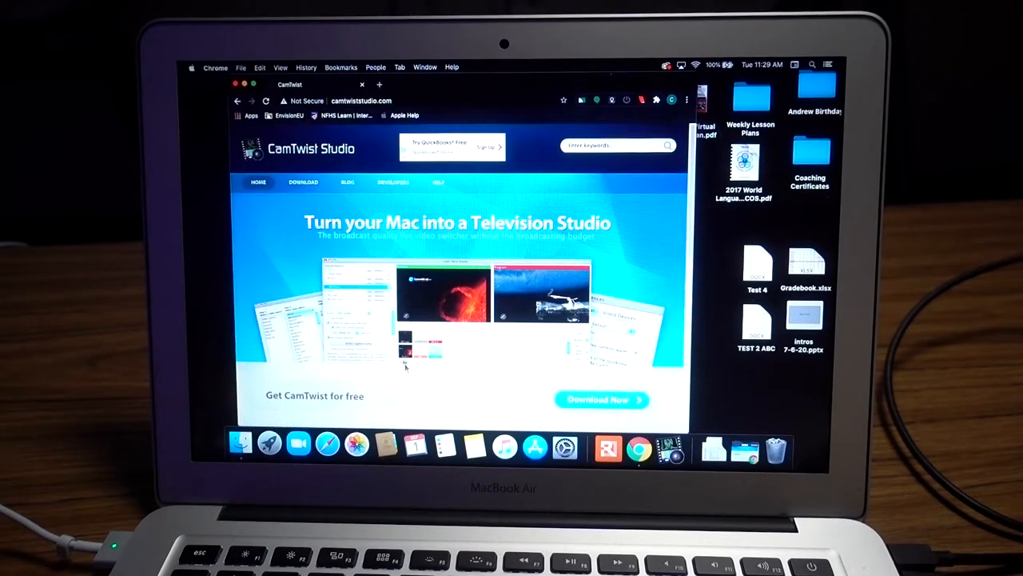
{"action": "scroll", "scroll_direction": "down", "scroll_amount": 3}
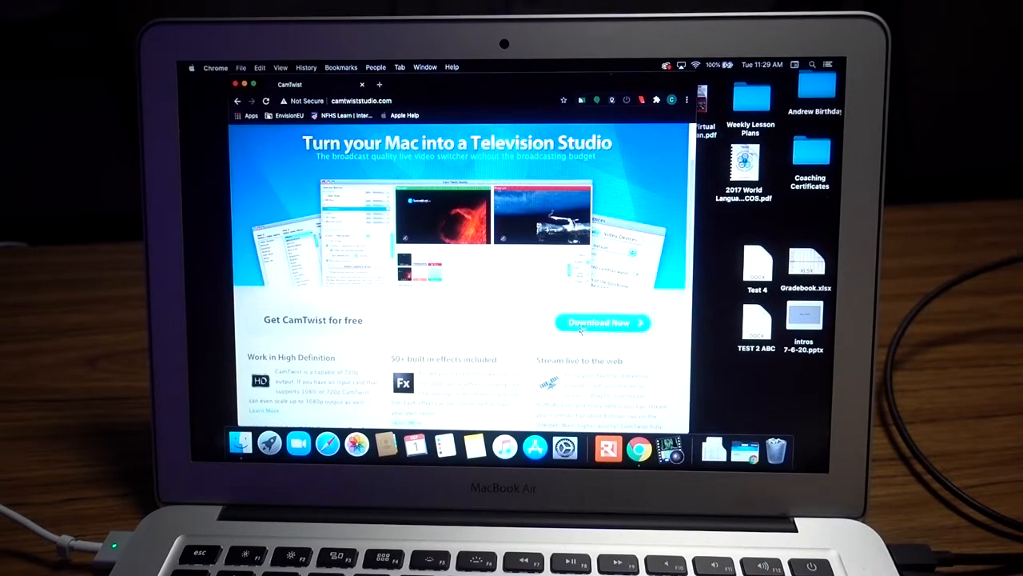
{"action": "left_click", "coordinate": [601, 323]}
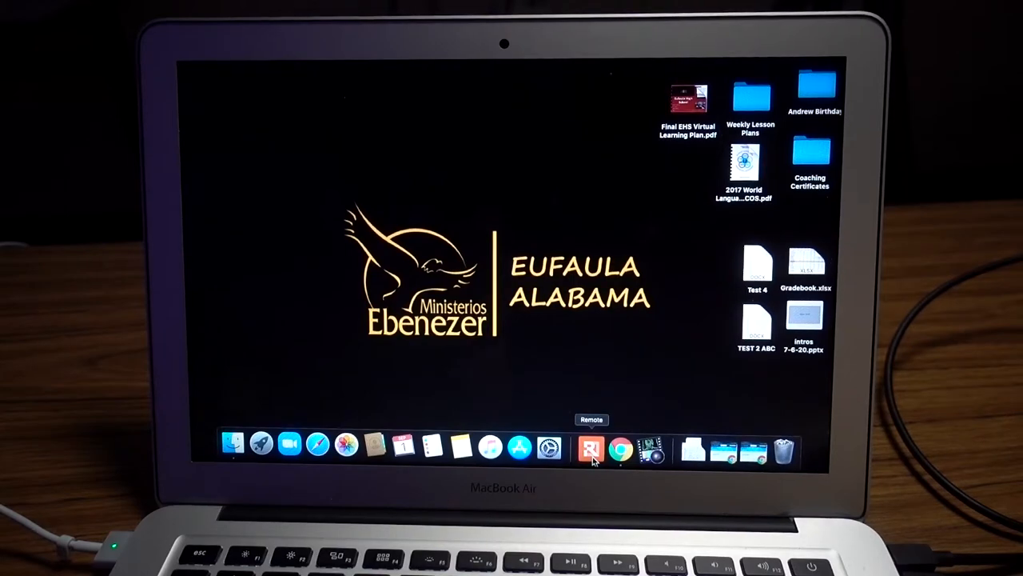
{"action": "mouse_move", "coordinate": [520, 390]}
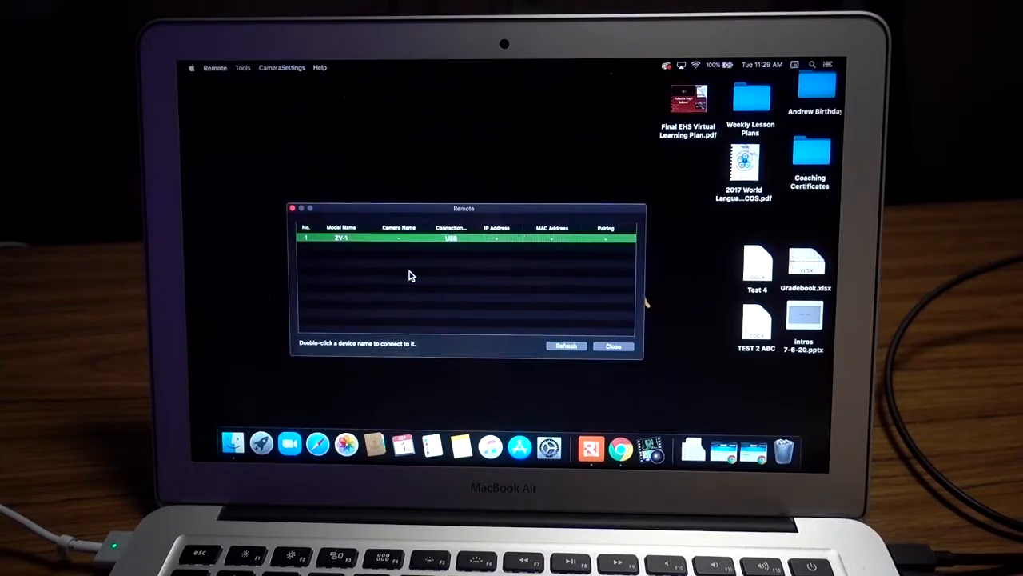
{"action": "mouse_move", "coordinate": [365, 244]}
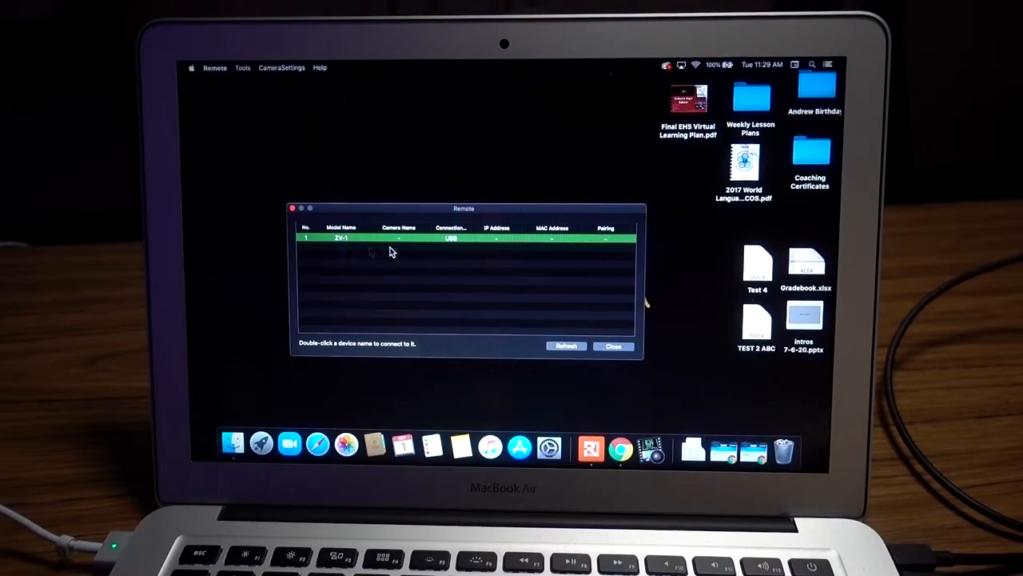
{"action": "mouse_move", "coordinate": [354, 243]}
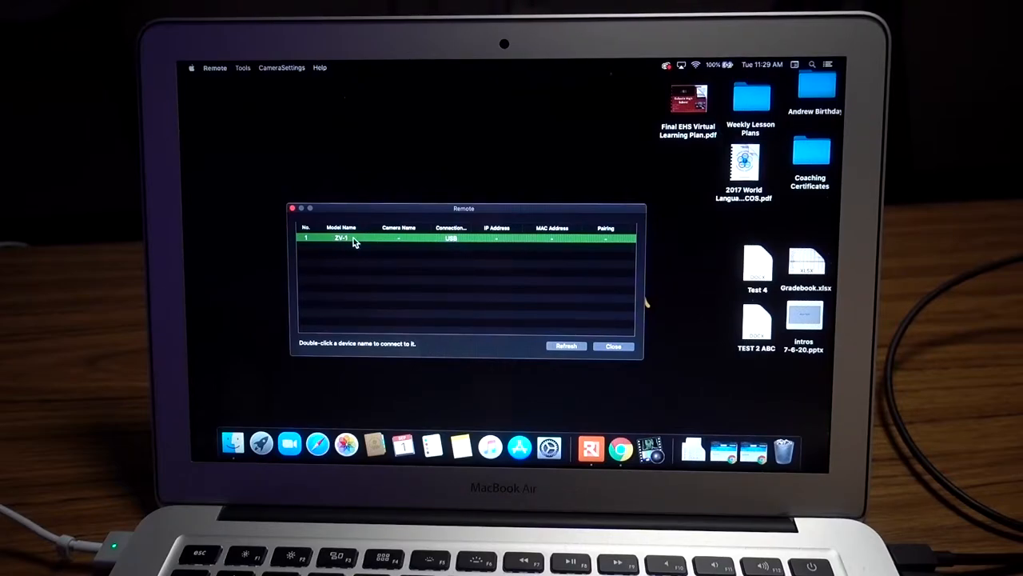
Step: Connect Sony Remote to the ZV-1 so its live view appears
{"action": "double_click", "coordinate": [355, 239]}
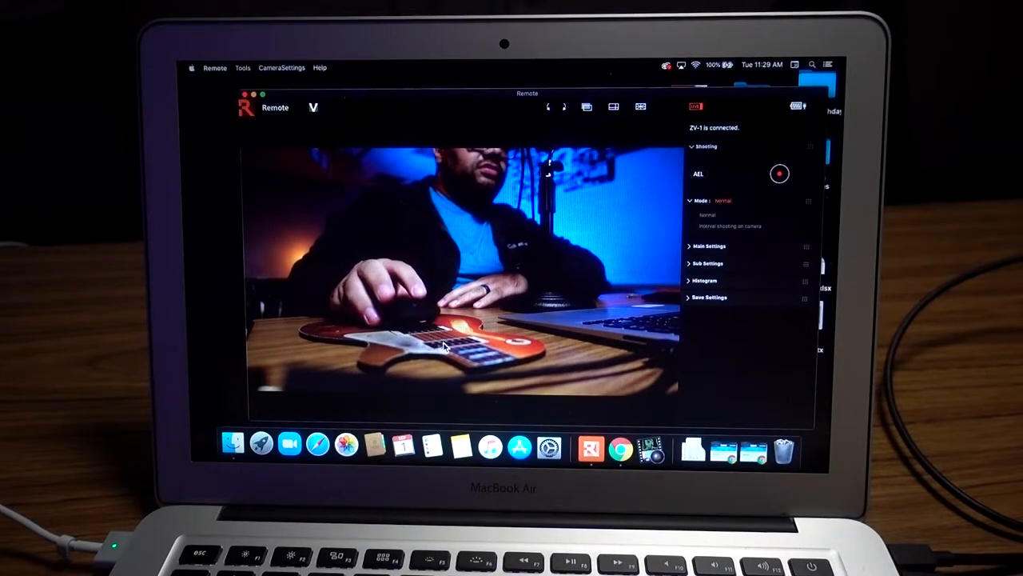
{"action": "mouse_move", "coordinate": [654, 451]}
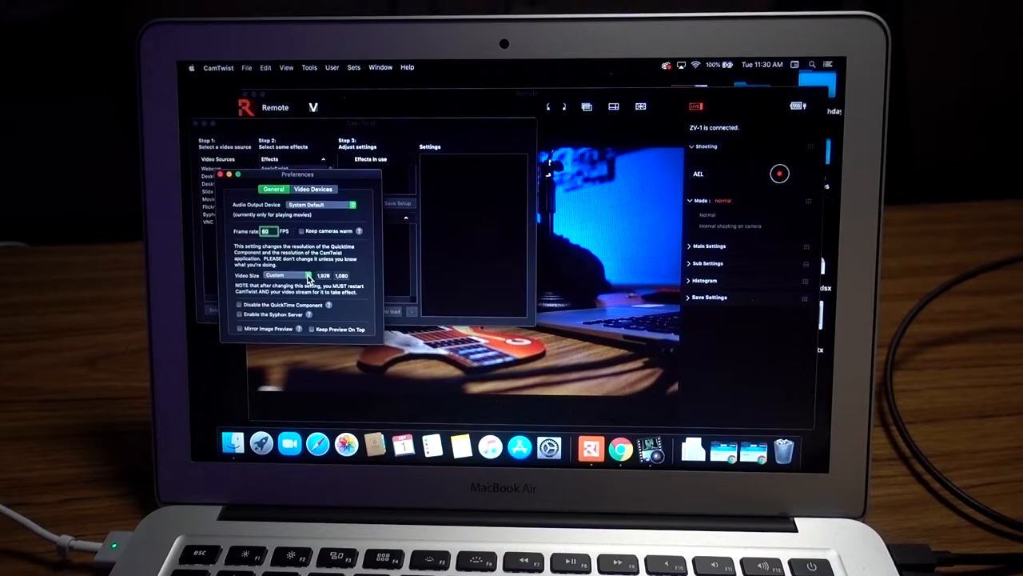
Step: Set CamTwist's Video Size to Custom 1920x1080 and close Preferences
{"action": "left_click", "coordinate": [275, 275]}
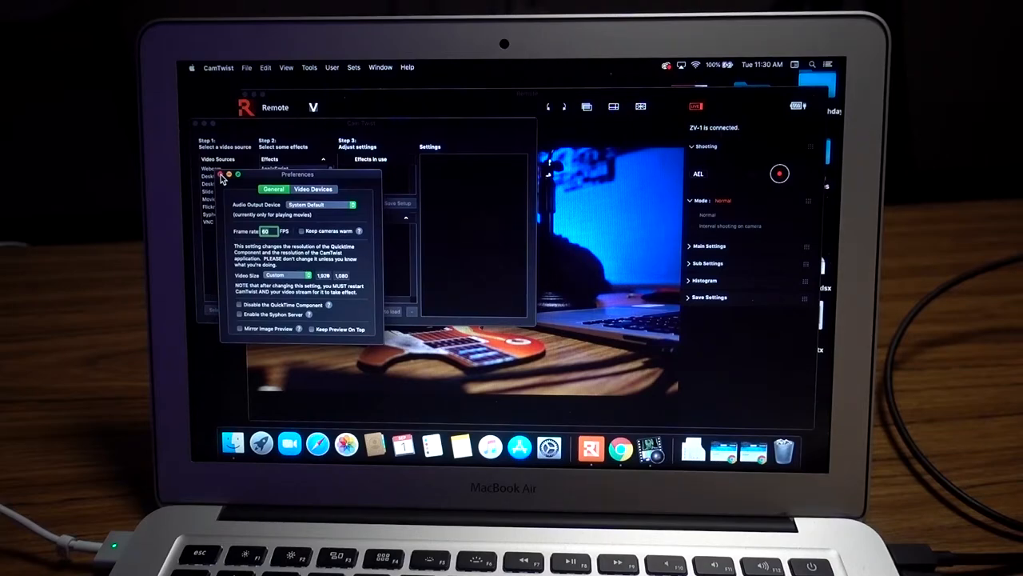
{"action": "left_click", "coordinate": [227, 174]}
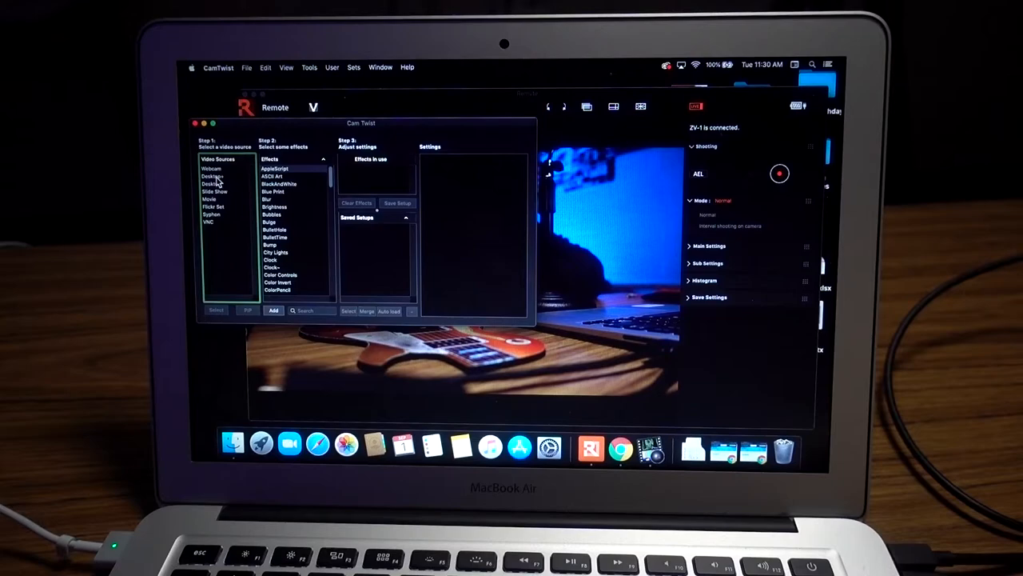
Step: Use Desktop+ as the source, confined to the Remote window's live-view region
{"action": "left_click", "coordinate": [214, 174]}
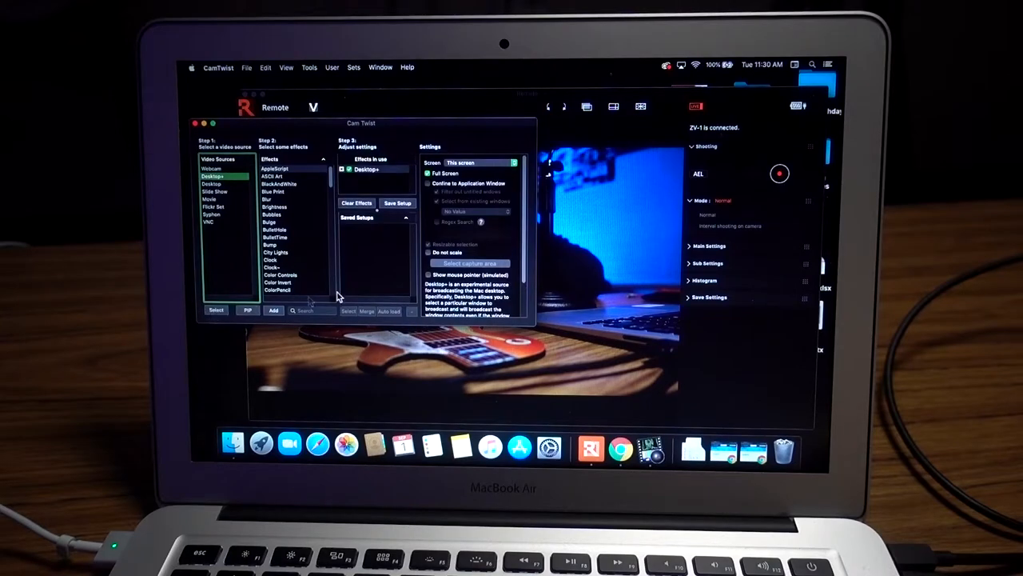
{"action": "mouse_move", "coordinate": [458, 242]}
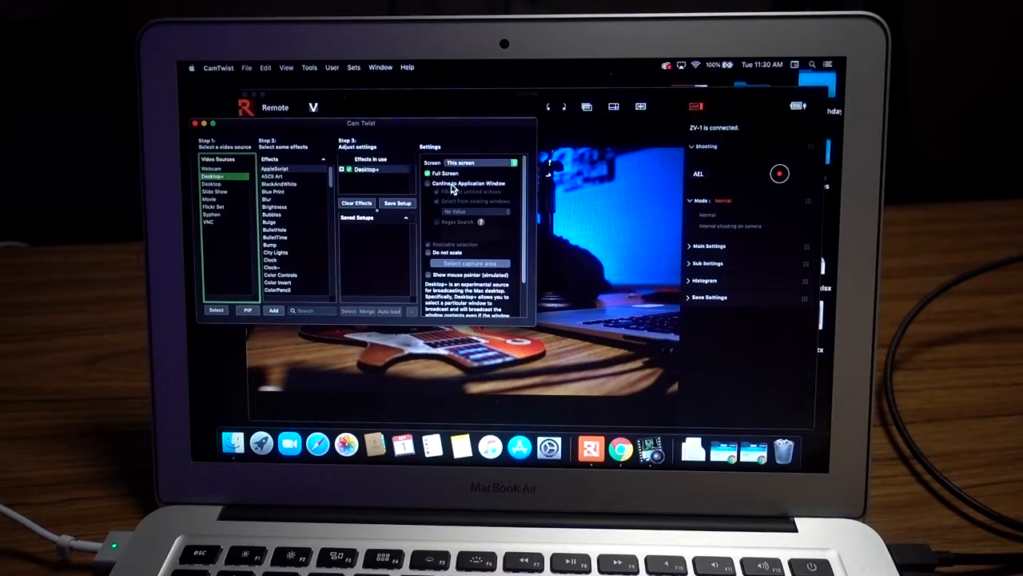
{"action": "left_click", "coordinate": [477, 163]}
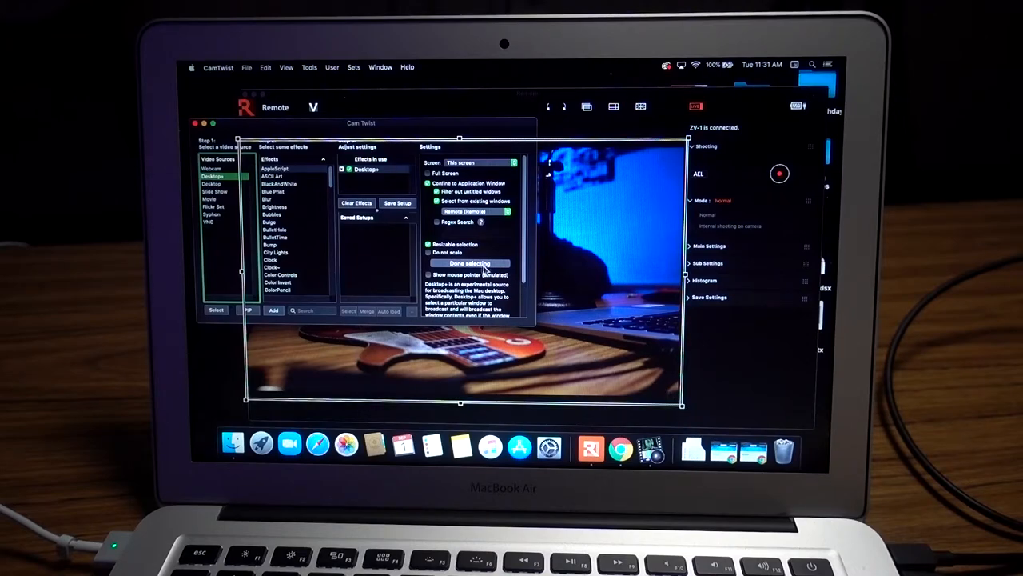
{"action": "left_click", "coordinate": [470, 262]}
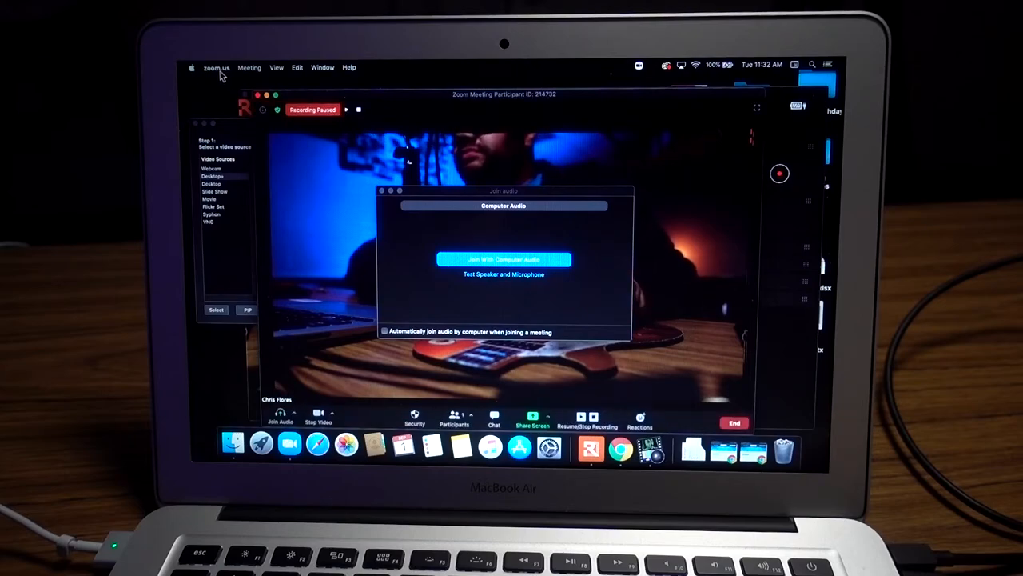
Step: Join Zoom with computer audio and select CamTwist as the camera in Video settings
{"action": "left_click", "coordinate": [218, 67]}
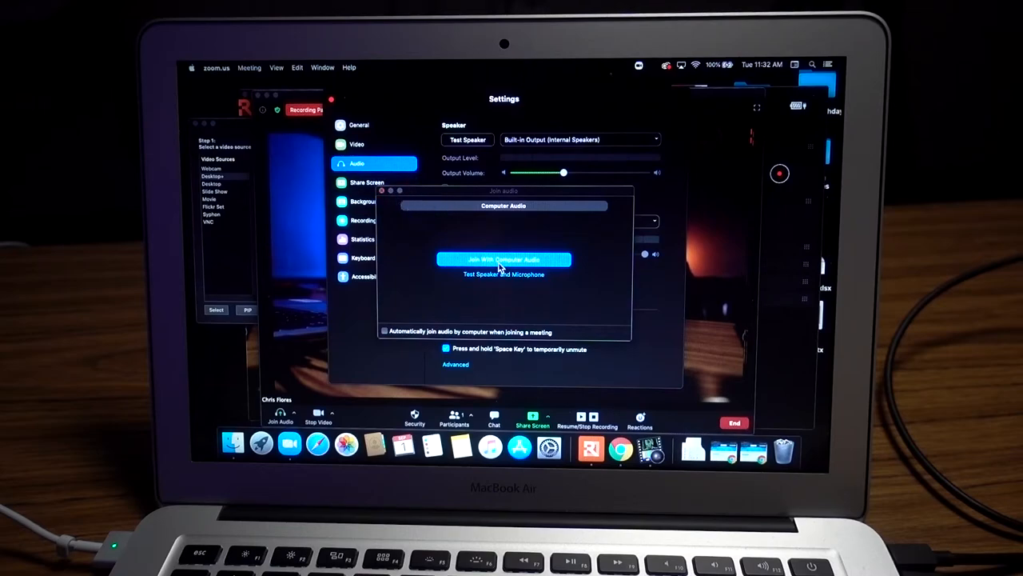
{"action": "left_click", "coordinate": [504, 259]}
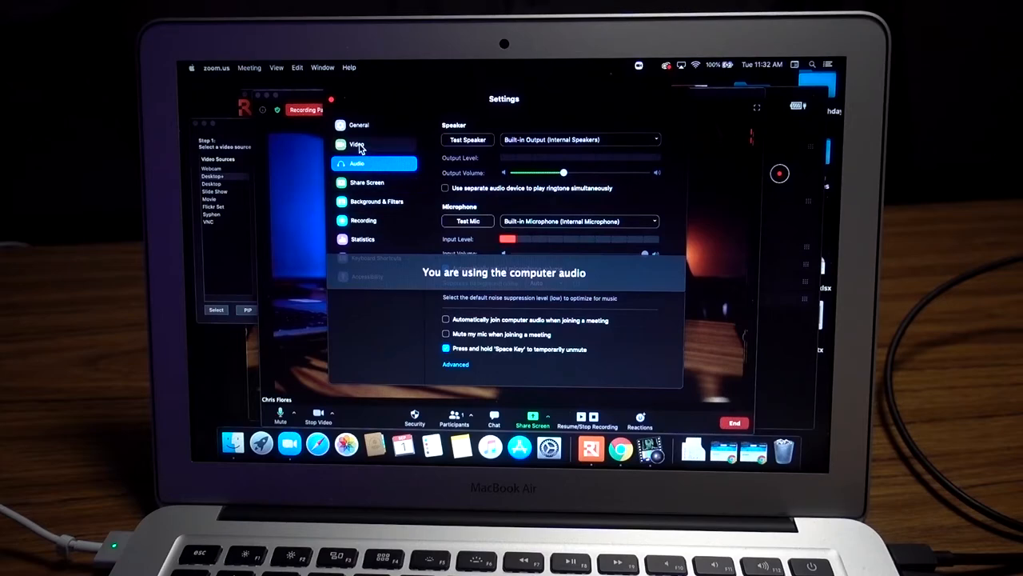
{"action": "left_click", "coordinate": [356, 144]}
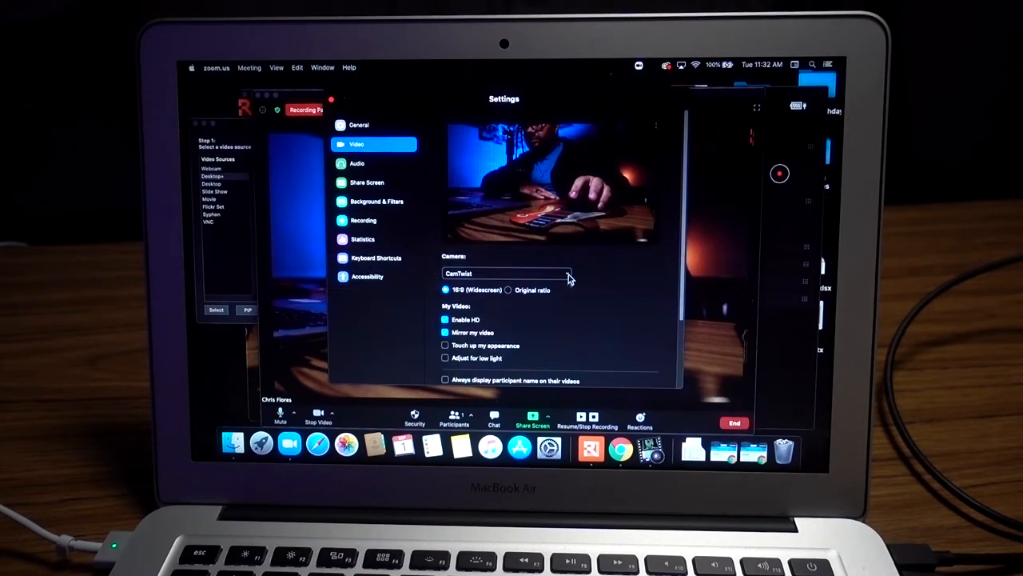
{"action": "left_click", "coordinate": [508, 273]}
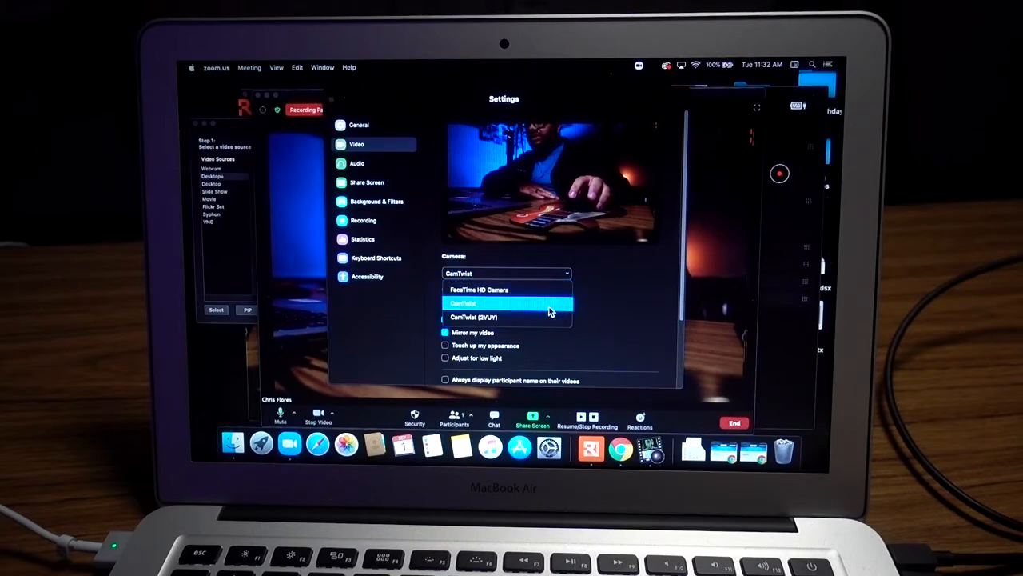
{"action": "mouse_move", "coordinate": [508, 316]}
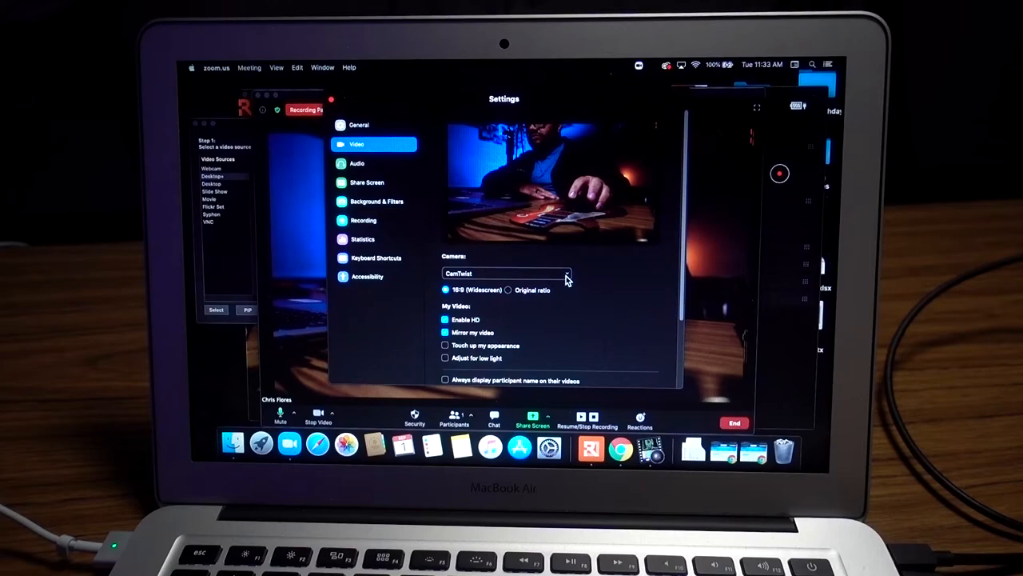
{"action": "mouse_move", "coordinate": [474, 301]}
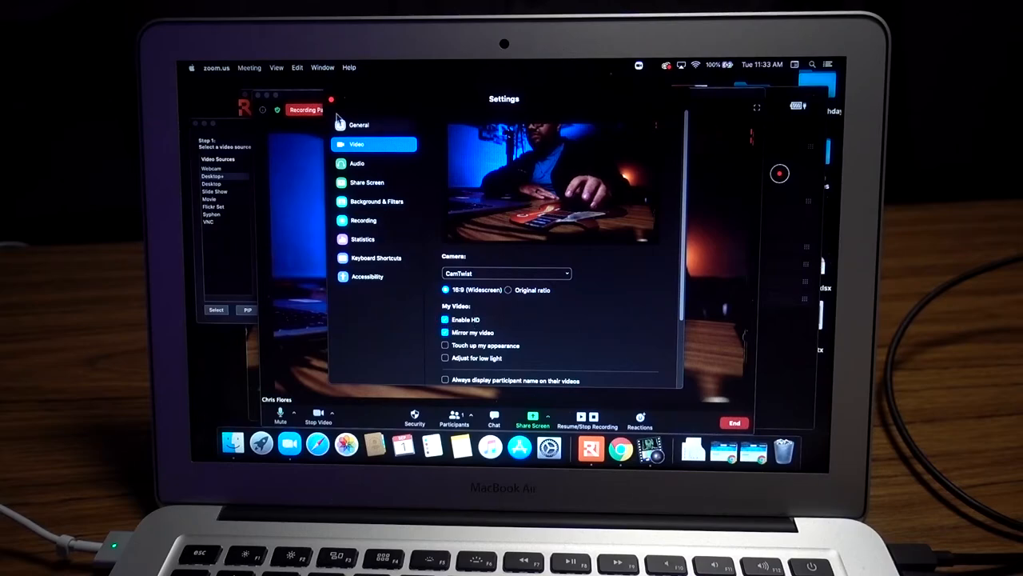
{"action": "left_click", "coordinate": [333, 99]}
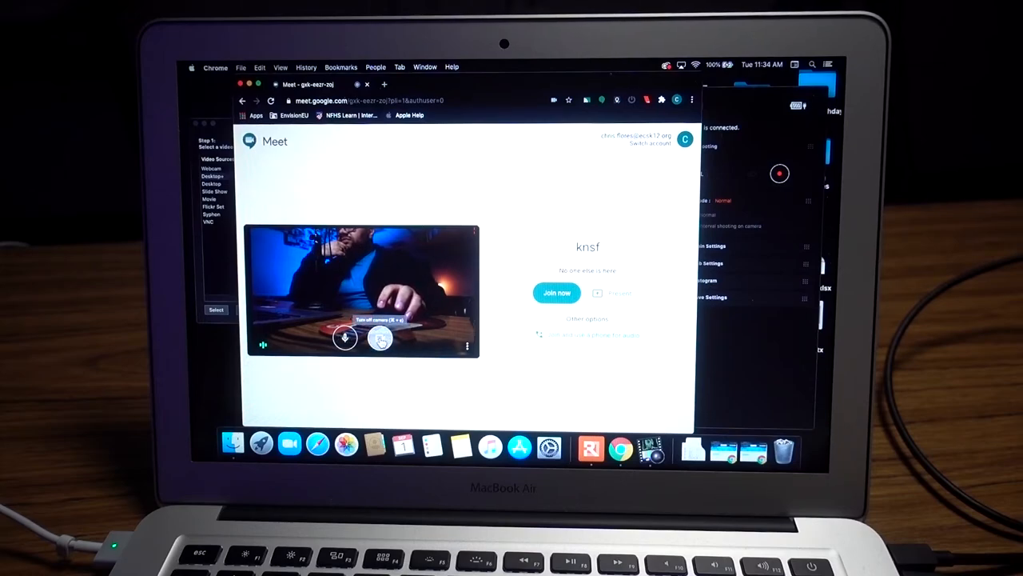
Step: In Meet's Video settings choose CamTwist as camera and High definition (720p) send resolution
{"action": "left_click", "coordinate": [380, 337]}
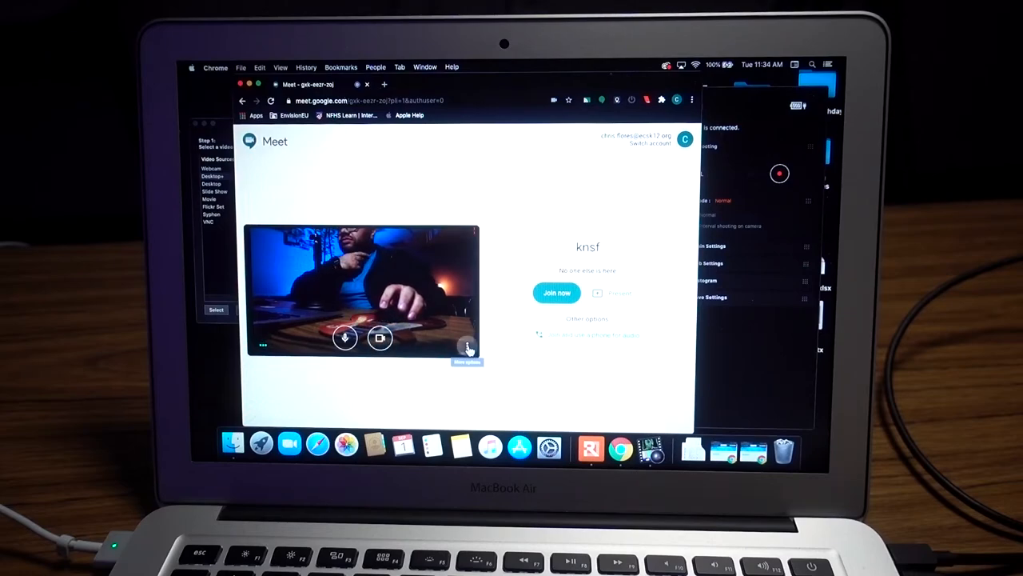
{"action": "left_click", "coordinate": [467, 348]}
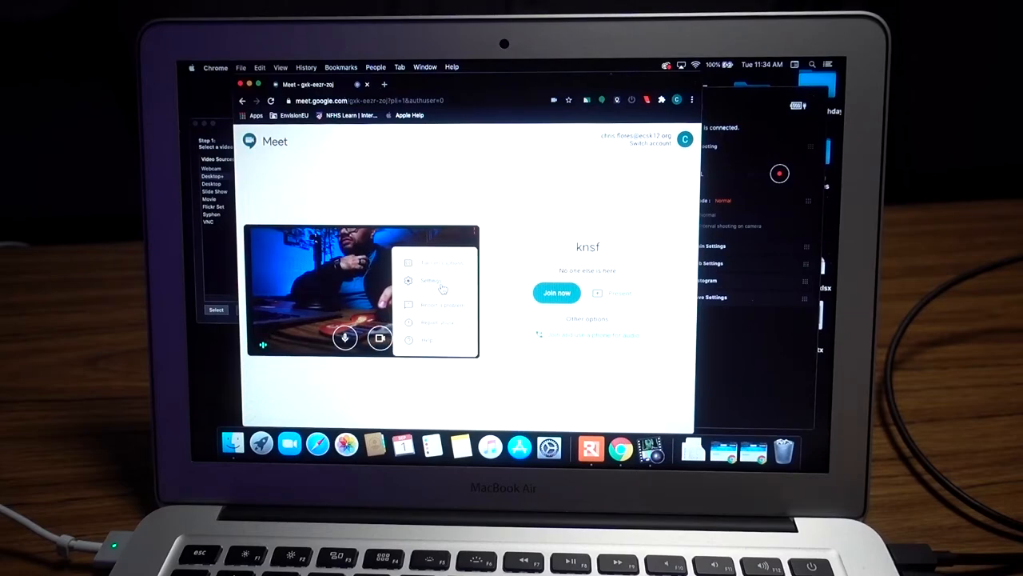
{"action": "left_click", "coordinate": [430, 280]}
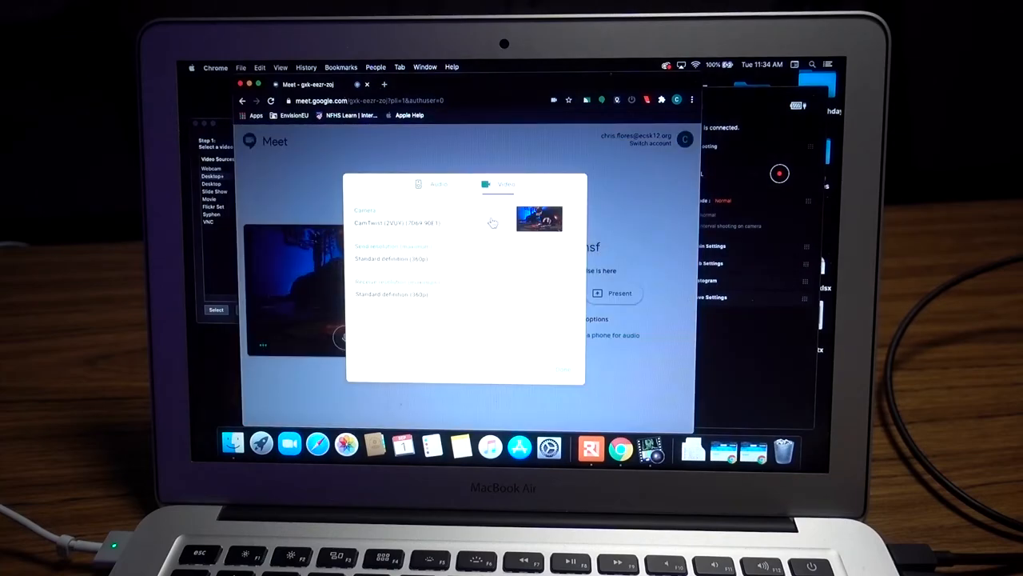
{"action": "left_click", "coordinate": [400, 223]}
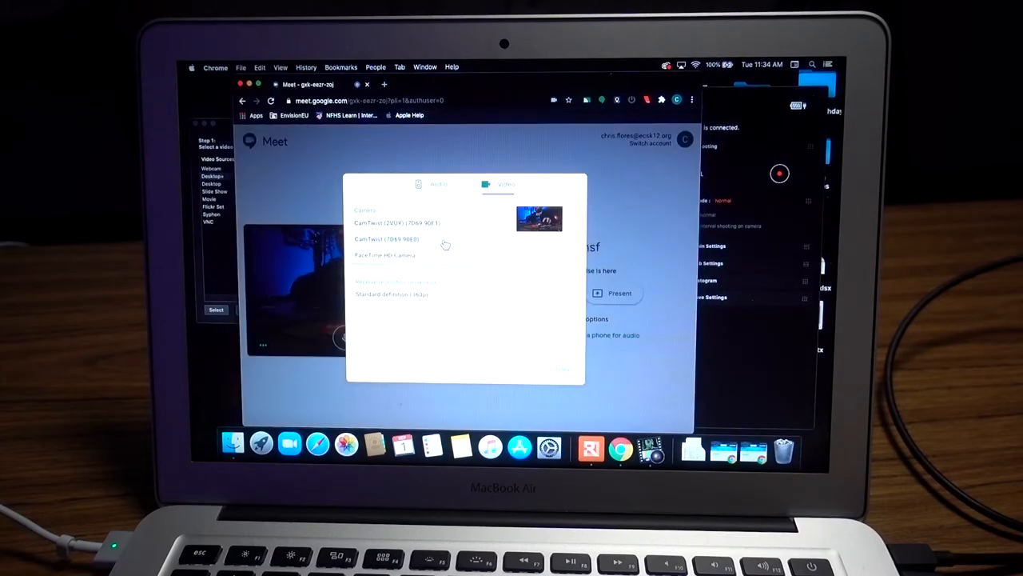
{"action": "left_click", "coordinate": [387, 239]}
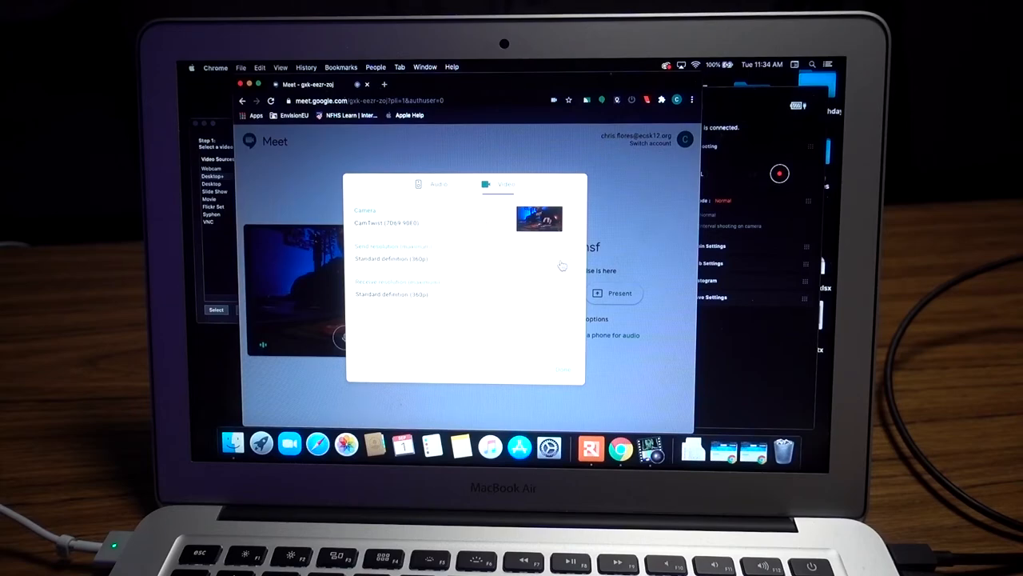
{"action": "mouse_move", "coordinate": [451, 264]}
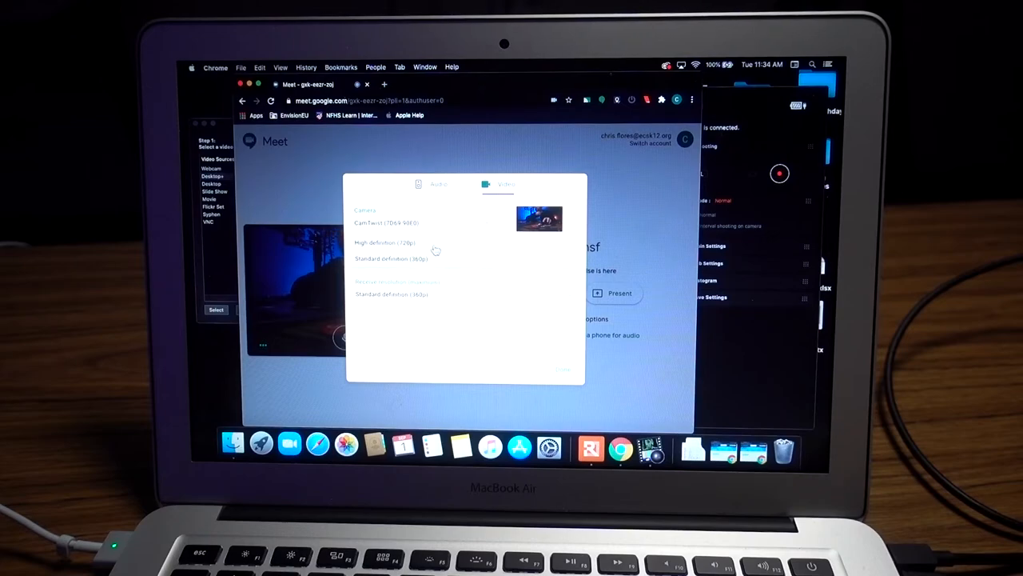
{"action": "left_click", "coordinate": [387, 243]}
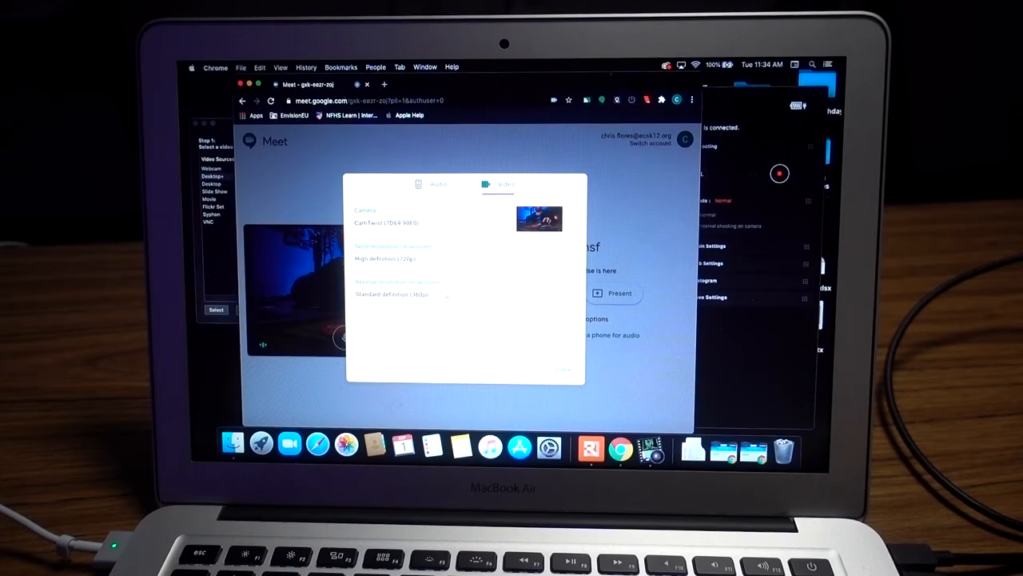